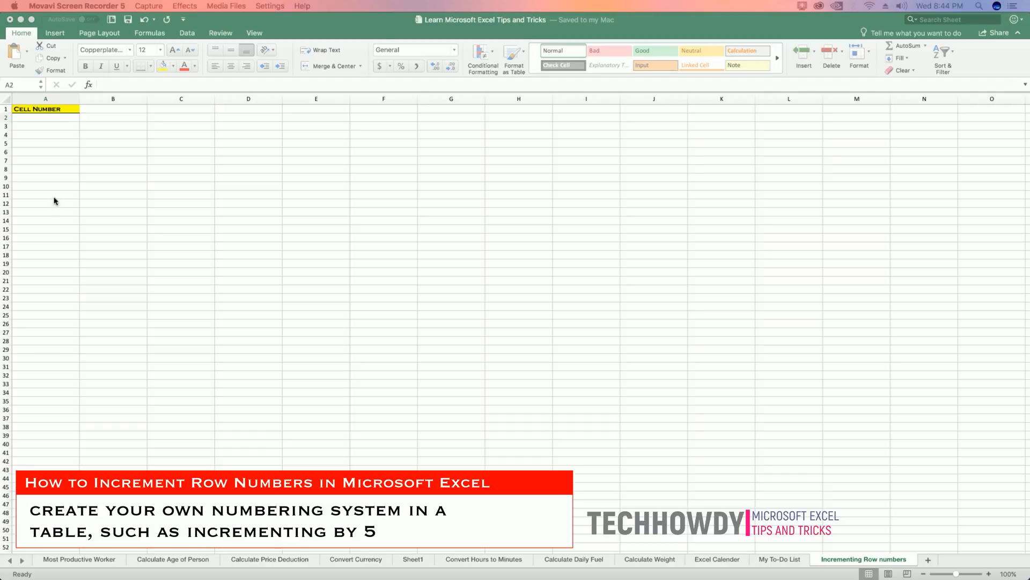
Enter 1 in A2 and extend the series down to 16 in A17
{"action": "left_click", "coordinate": [45, 118]}
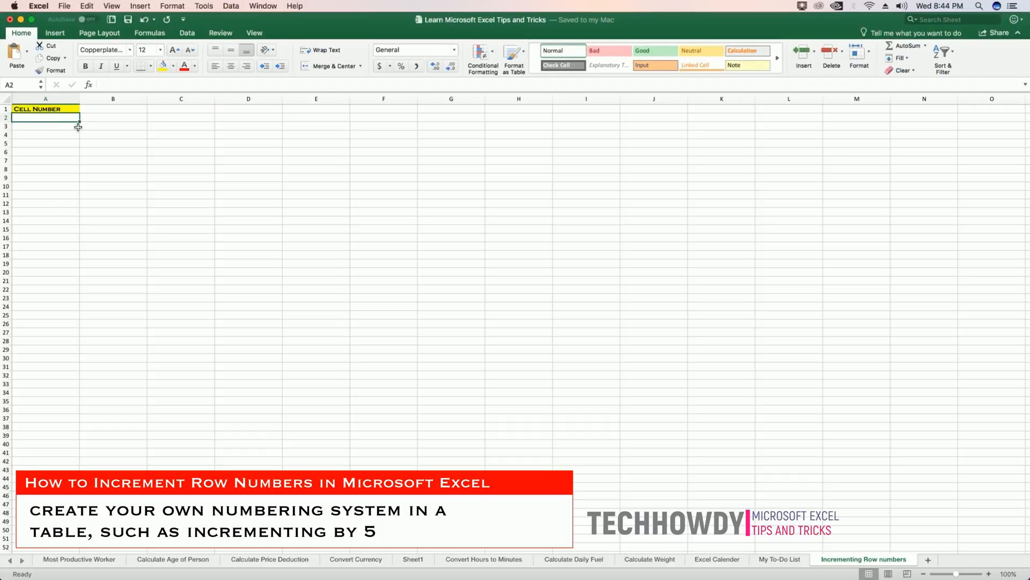
{"action": "type", "text": "1"}
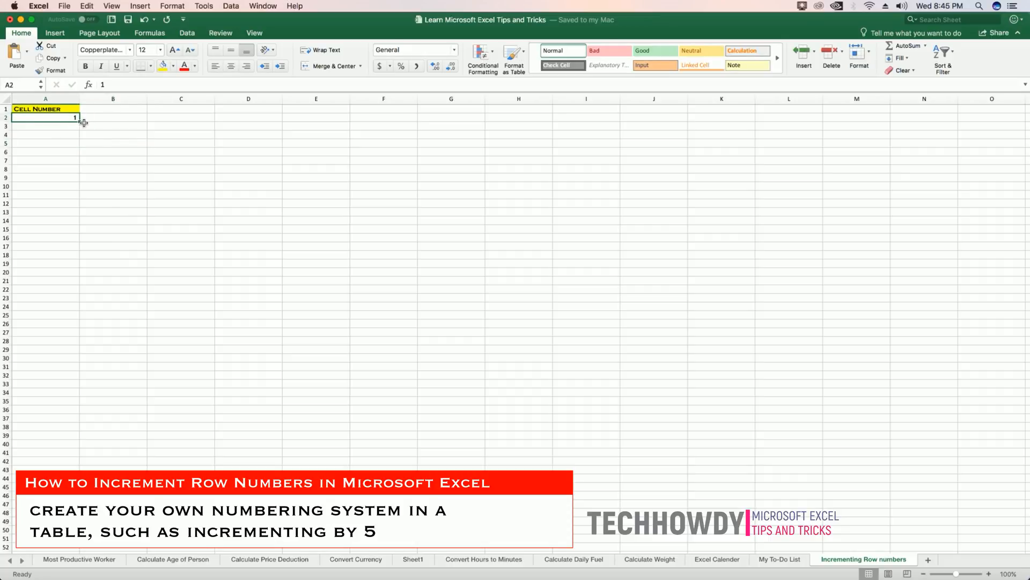
{"action": "left_click_drag", "start_coordinate": [74, 122], "coordinate": [74, 247]}
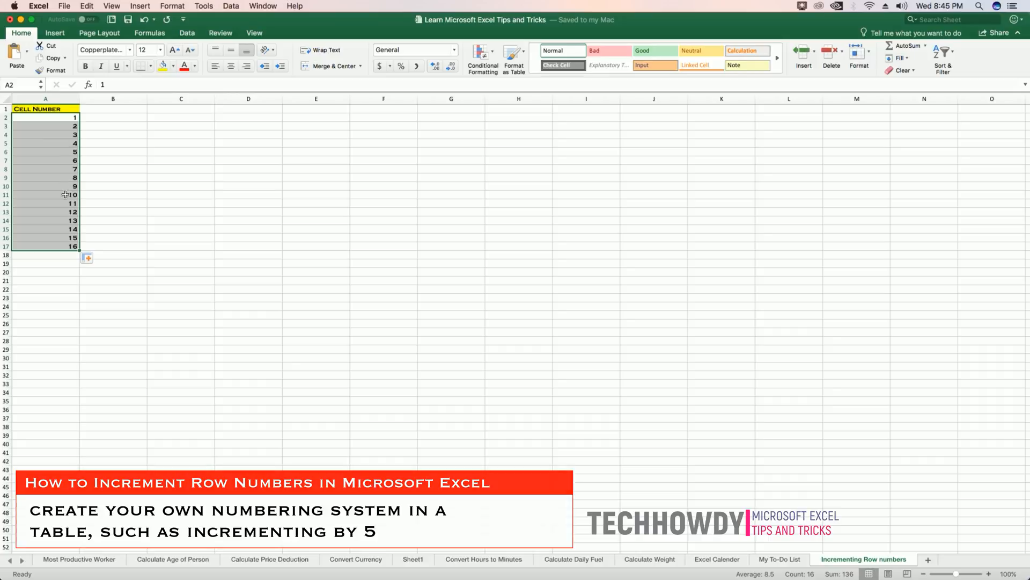
Review the filled 1-16 values and select the range A2:A17
{"action": "left_click", "coordinate": [45, 220]}
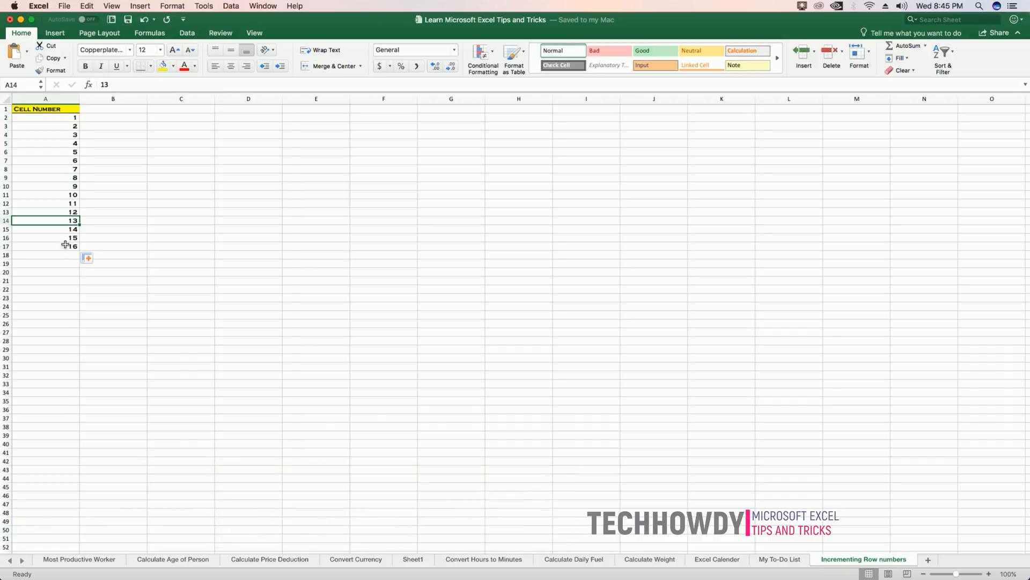
{"action": "left_click_drag", "start_coordinate": [45, 117], "coordinate": [45, 246]}
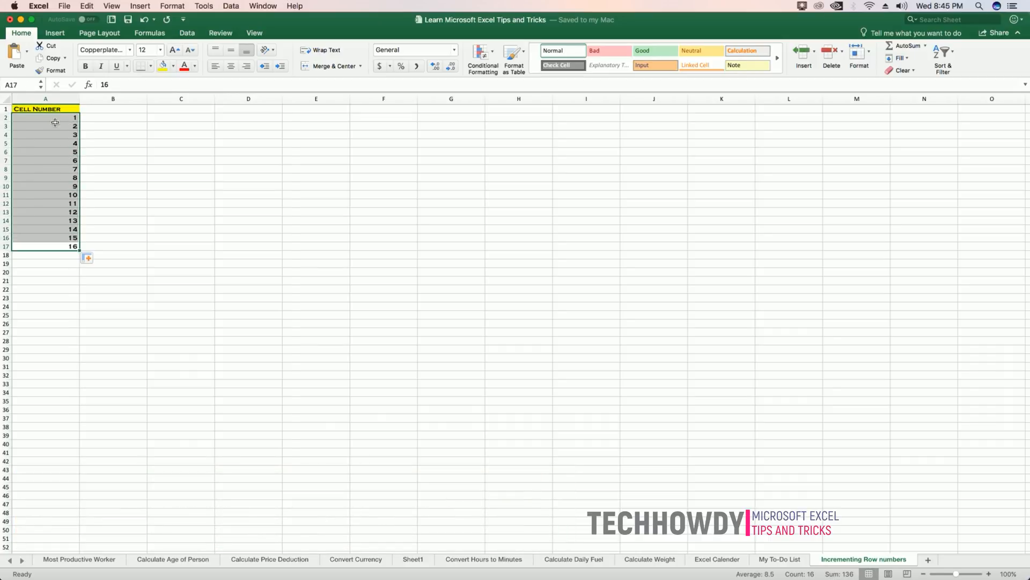
{"action": "mouse_move", "coordinate": [65, 124]}
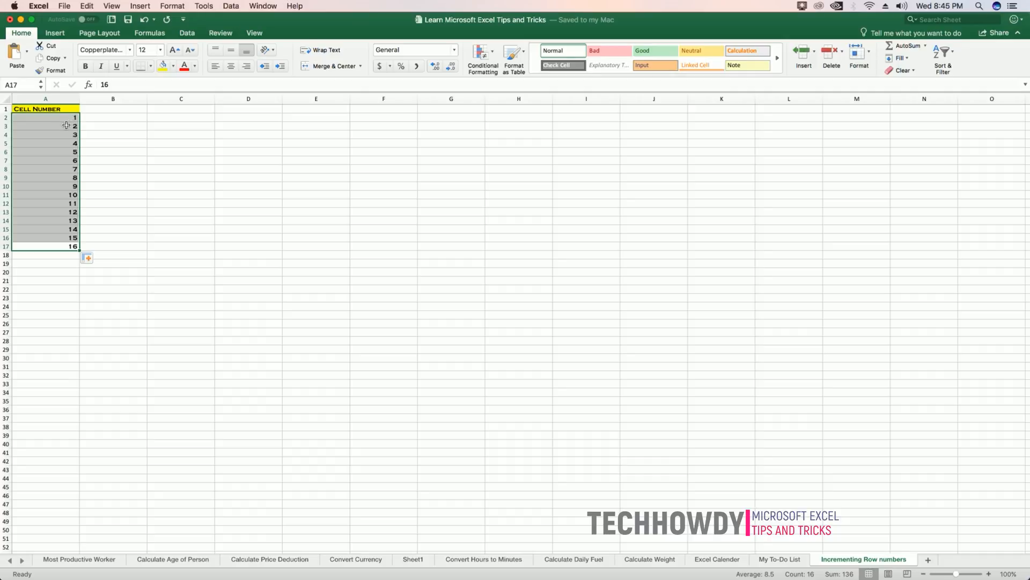
{"action": "left_click", "coordinate": [45, 118]}
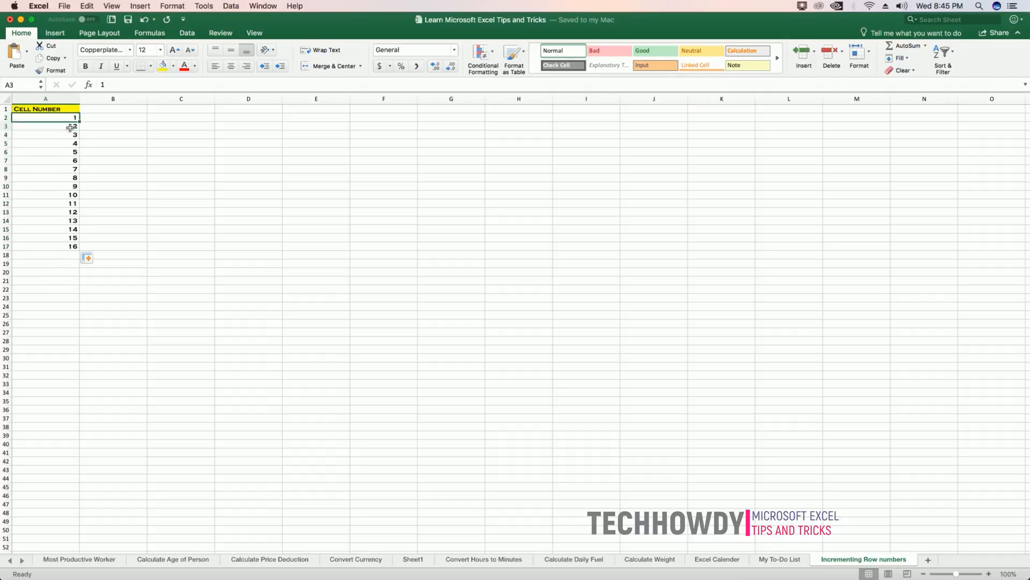
Clear the 1-16 series from A2:A17, leaving column A empty below the header
{"action": "left_click_drag", "start_coordinate": [45, 117], "coordinate": [46, 247]}
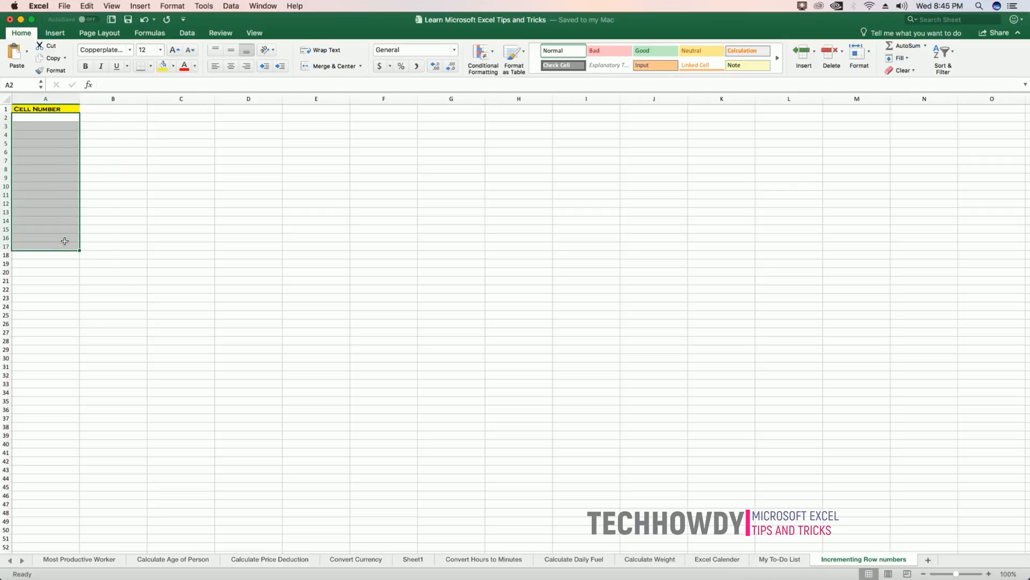
{"action": "type", "text": "0"}
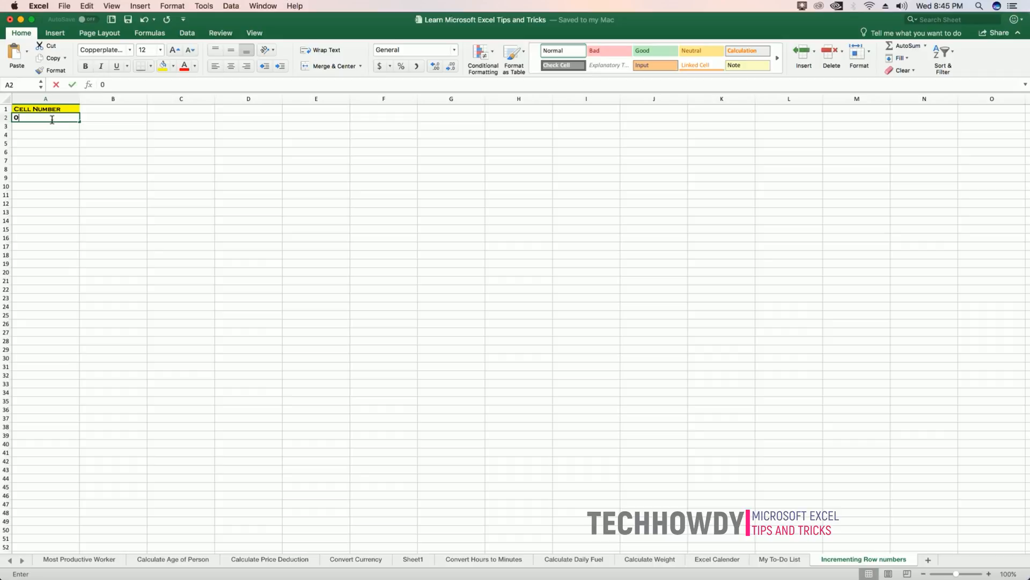
{"action": "type", "text": "10"}
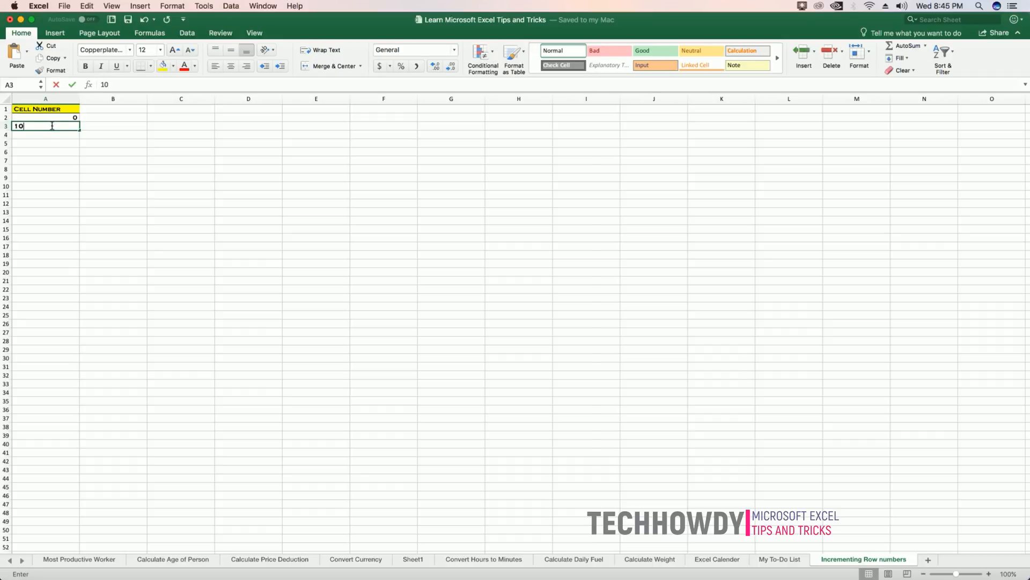
{"action": "type", "text": "2"}
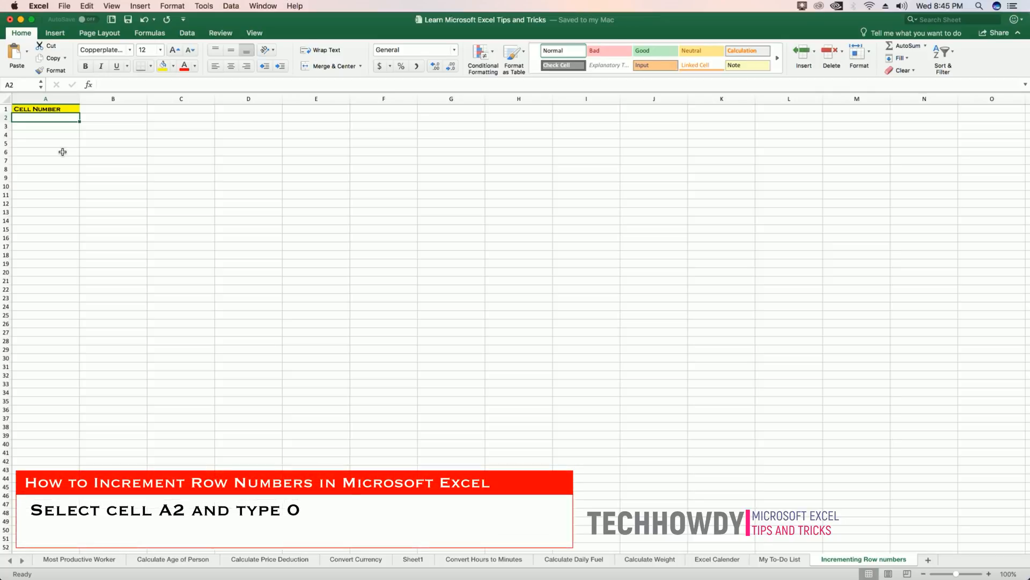
Put 0 in A2 and the formula =A2+5 in A3 so it shows 5
{"action": "type", "text": "0"}
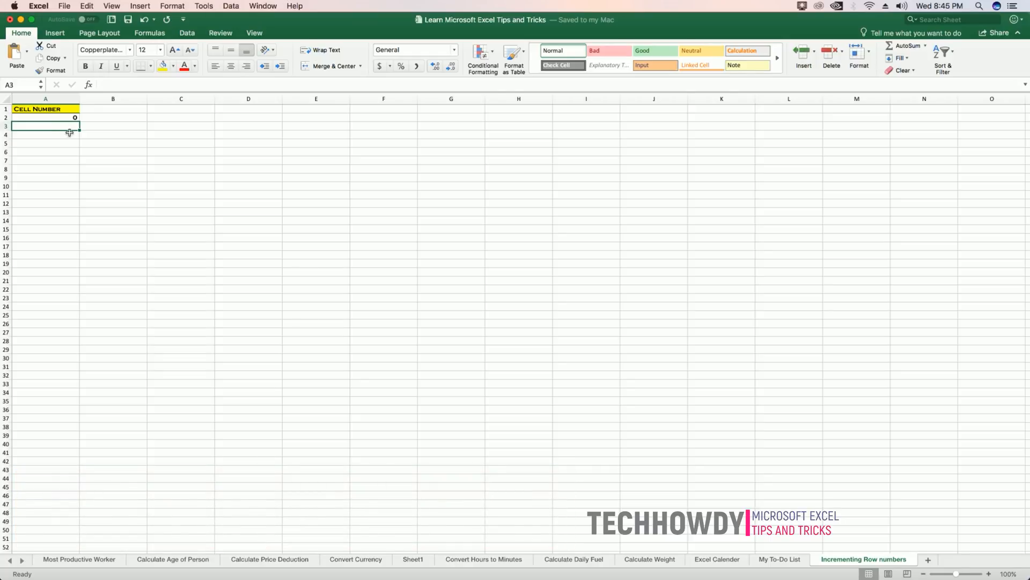
{"action": "type", "text": "="}
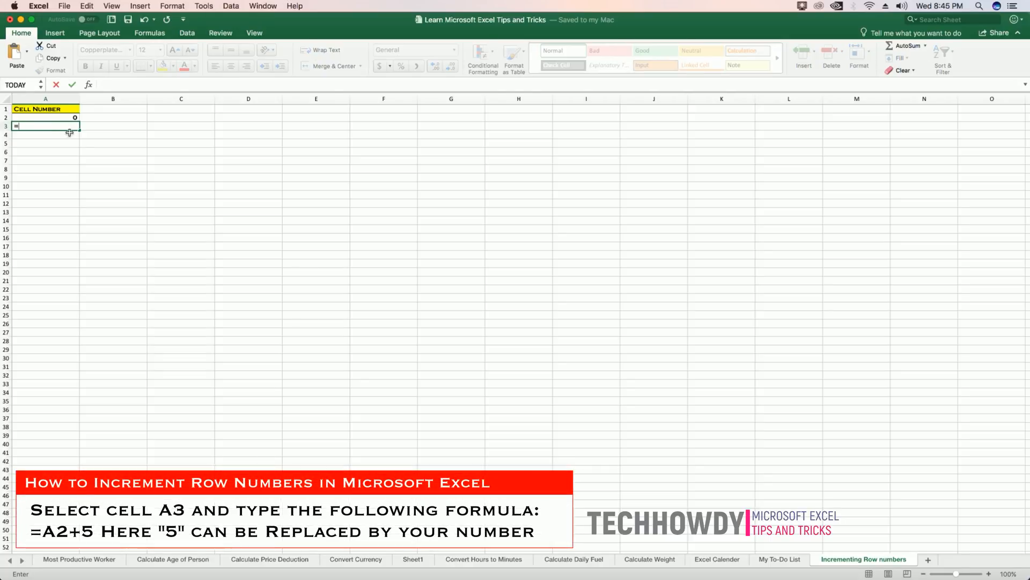
{"action": "left_click", "coordinate": [45, 118]}
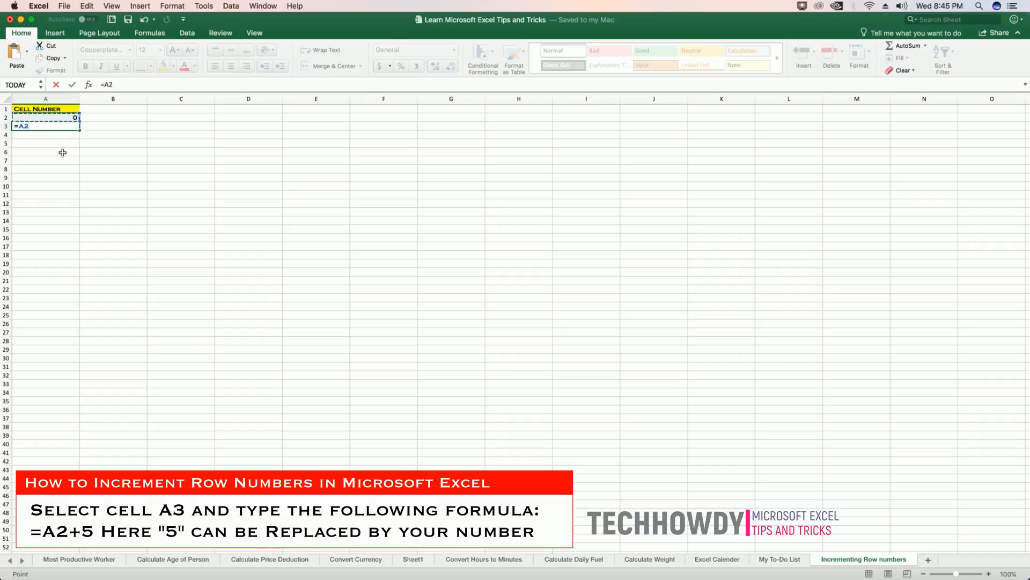
{"action": "type", "text": "+"}
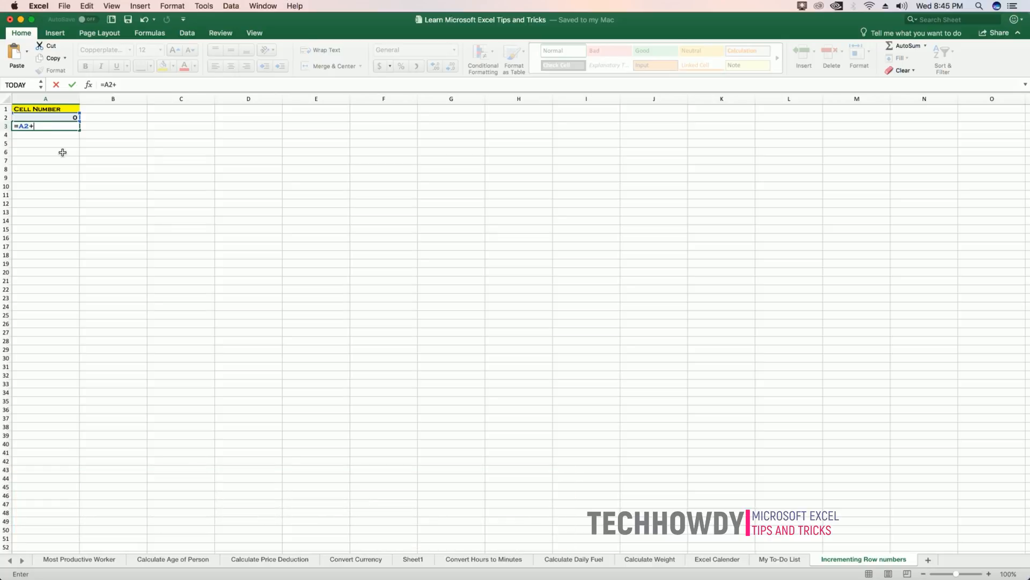
{"action": "type", "text": "5"}
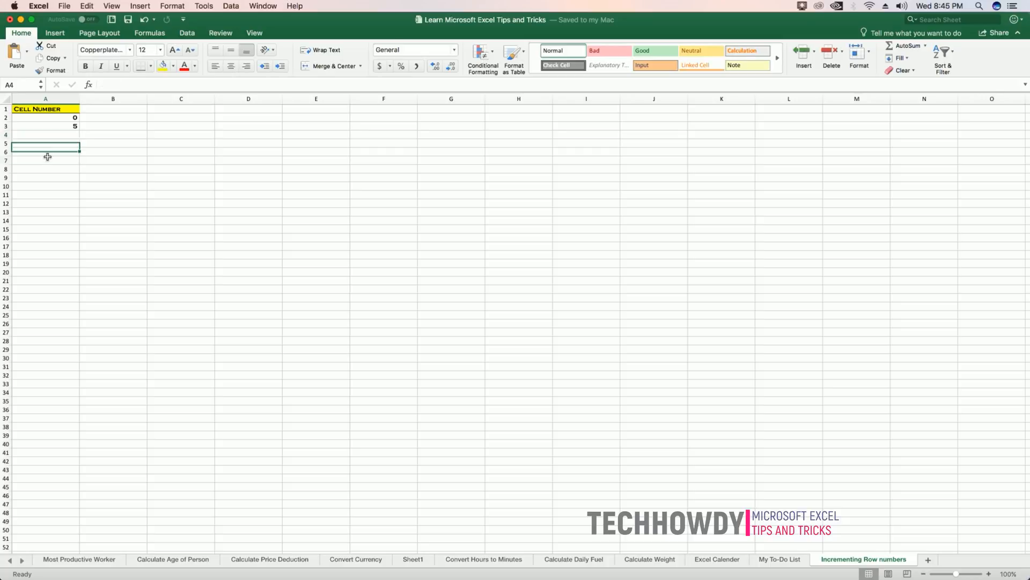
Select the range A3:A30 to receive the add-5 formula
{"action": "left_click", "coordinate": [45, 125]}
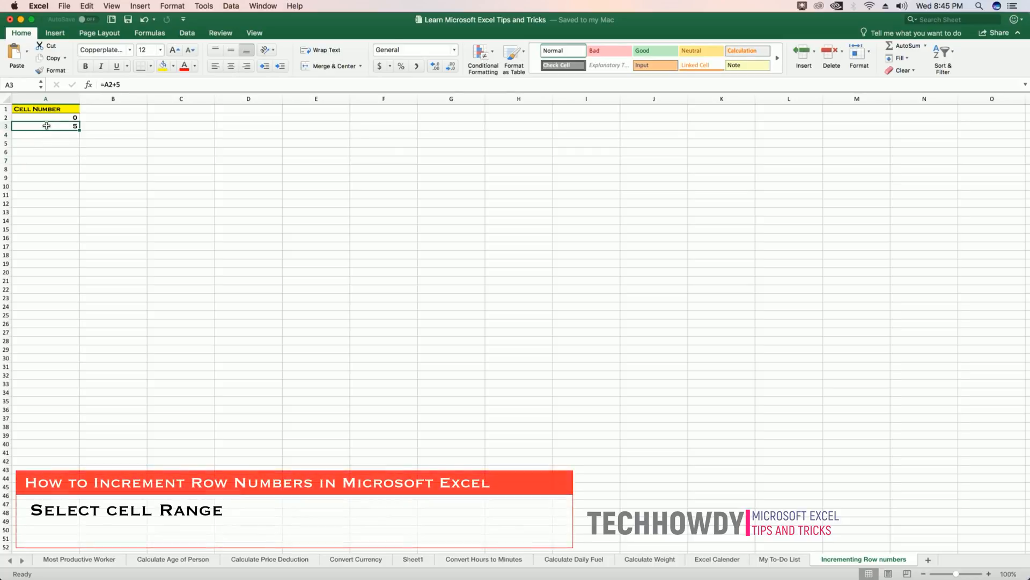
{"action": "left_click_drag", "start_coordinate": [45, 125], "coordinate": [45, 251]}
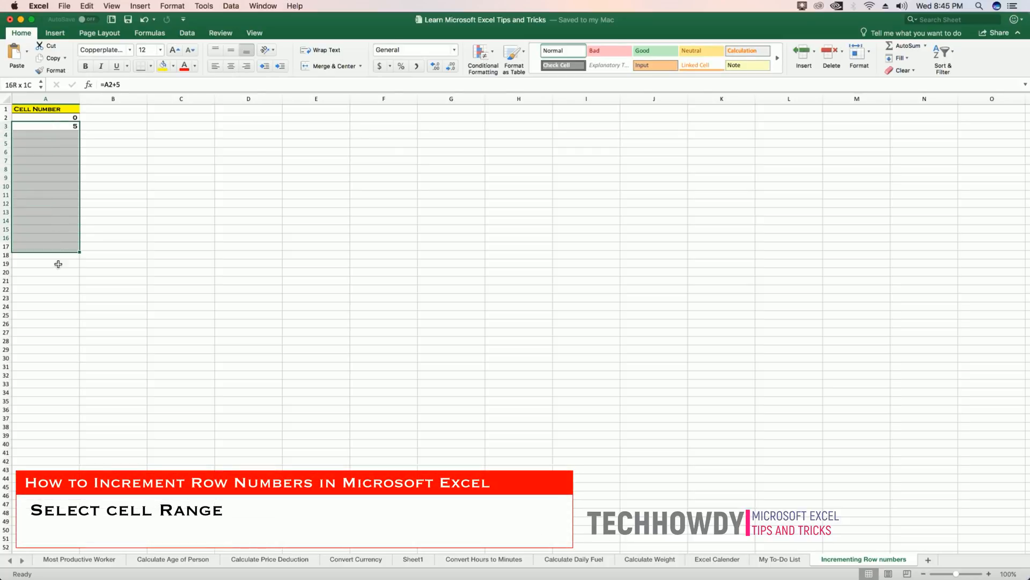
{"action": "left_click_drag", "start_coordinate": [58, 264], "coordinate": [62, 356]}
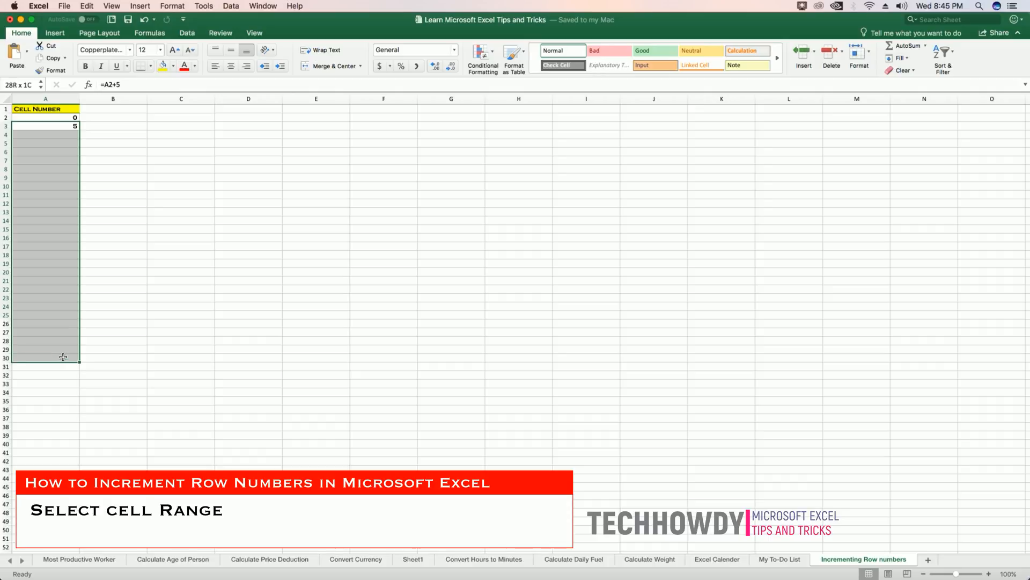
{"action": "left_click", "coordinate": [45, 126]}
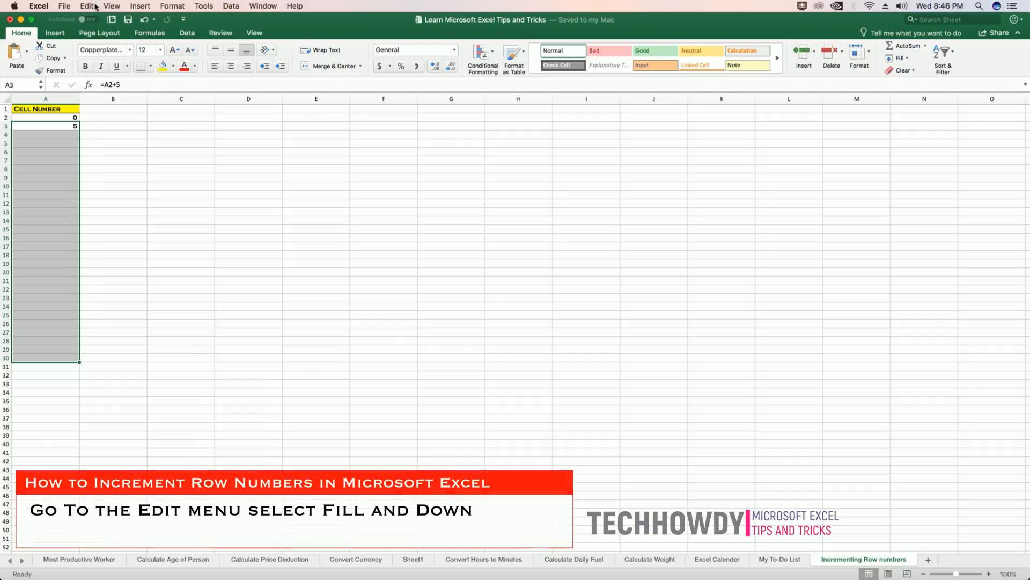
Fill the =A2+5 formula down to A30 via Edit > Fill > Down and verify A11 and A27
{"action": "left_click", "coordinate": [86, 6]}
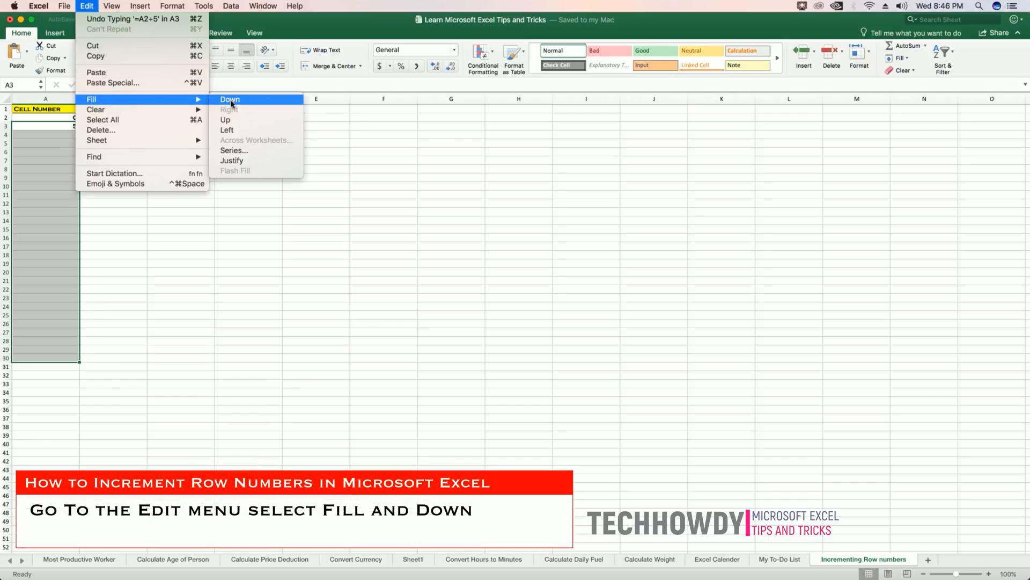
{"action": "left_click", "coordinate": [230, 99]}
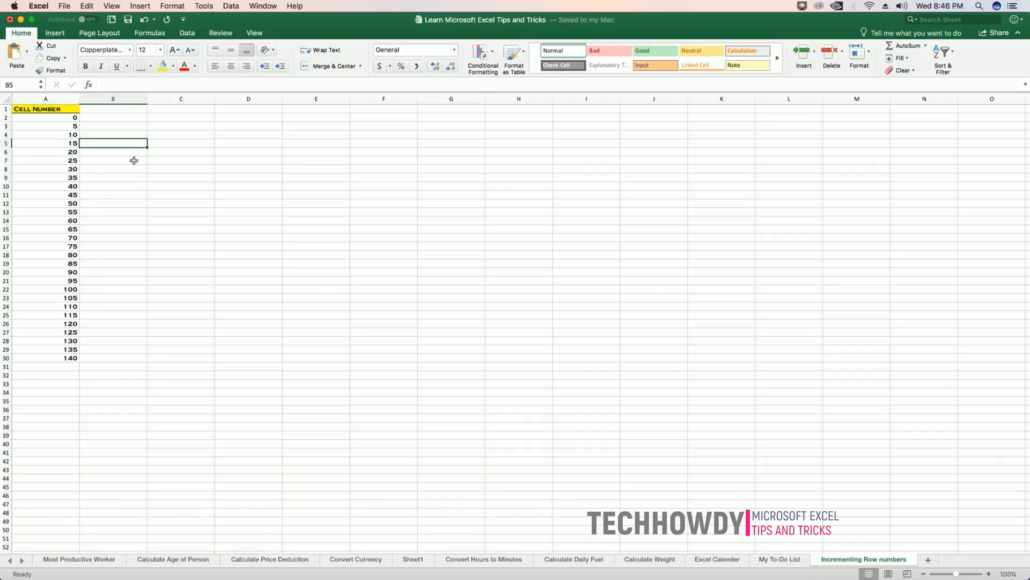
{"action": "left_click", "coordinate": [45, 194]}
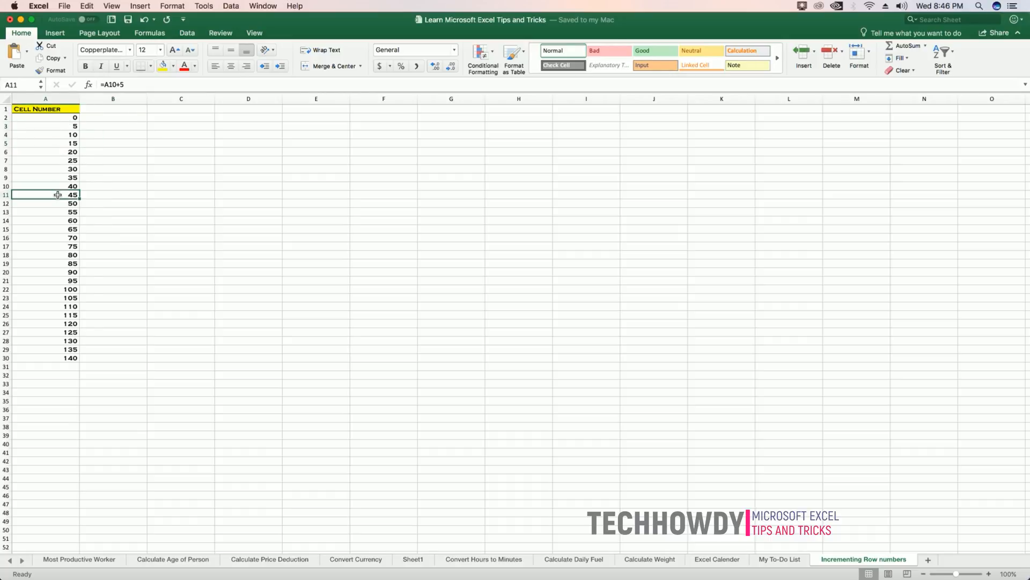
{"action": "left_click", "coordinate": [45, 331]}
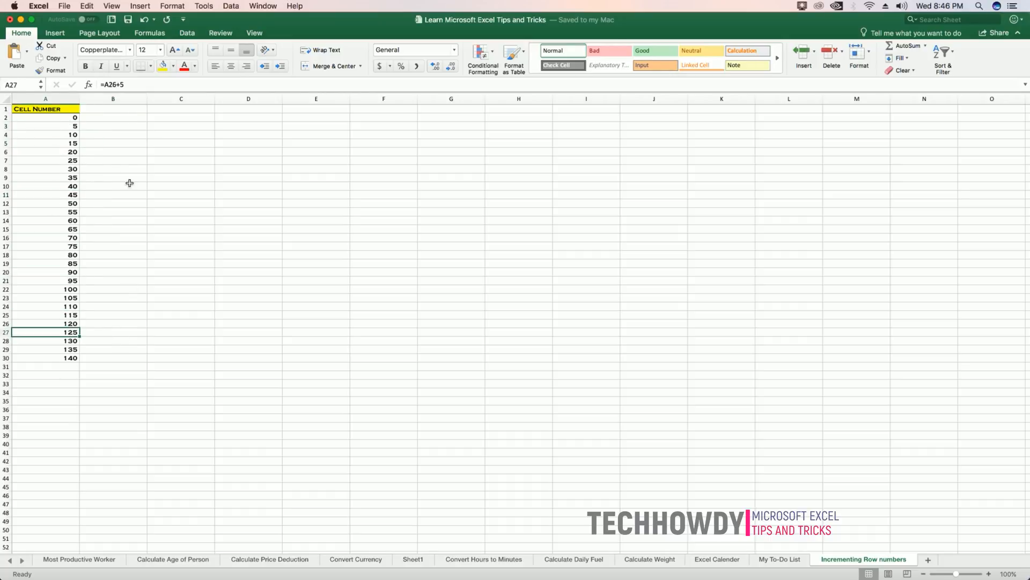